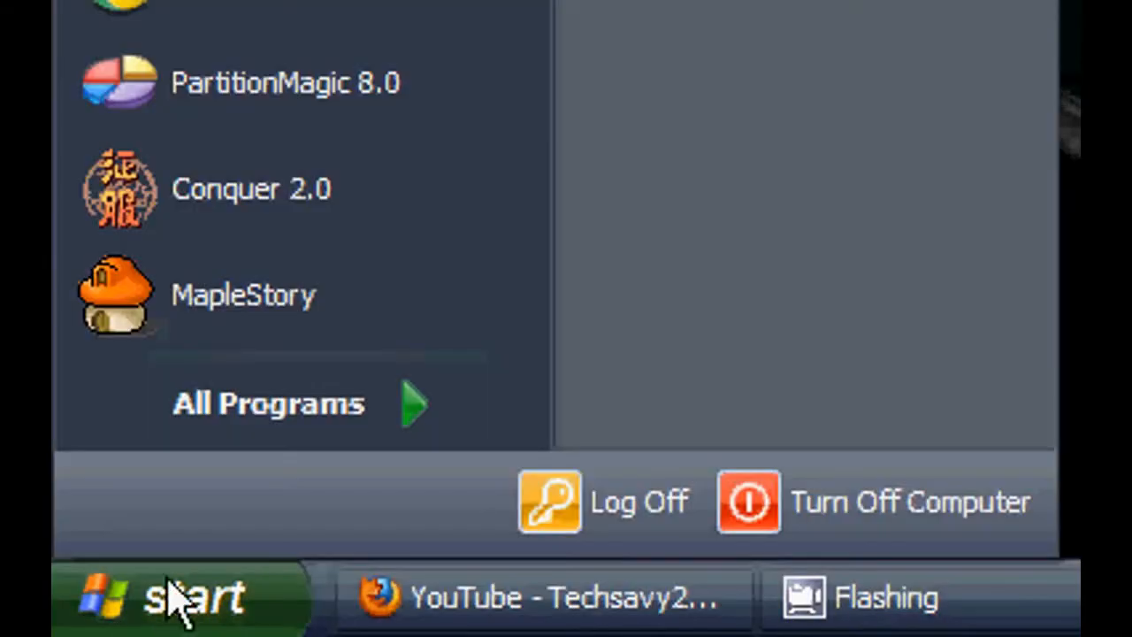
Launch PartitionMagic 8.0 from All Programs and start the Create a backup partition wizard
left_click(267, 404)
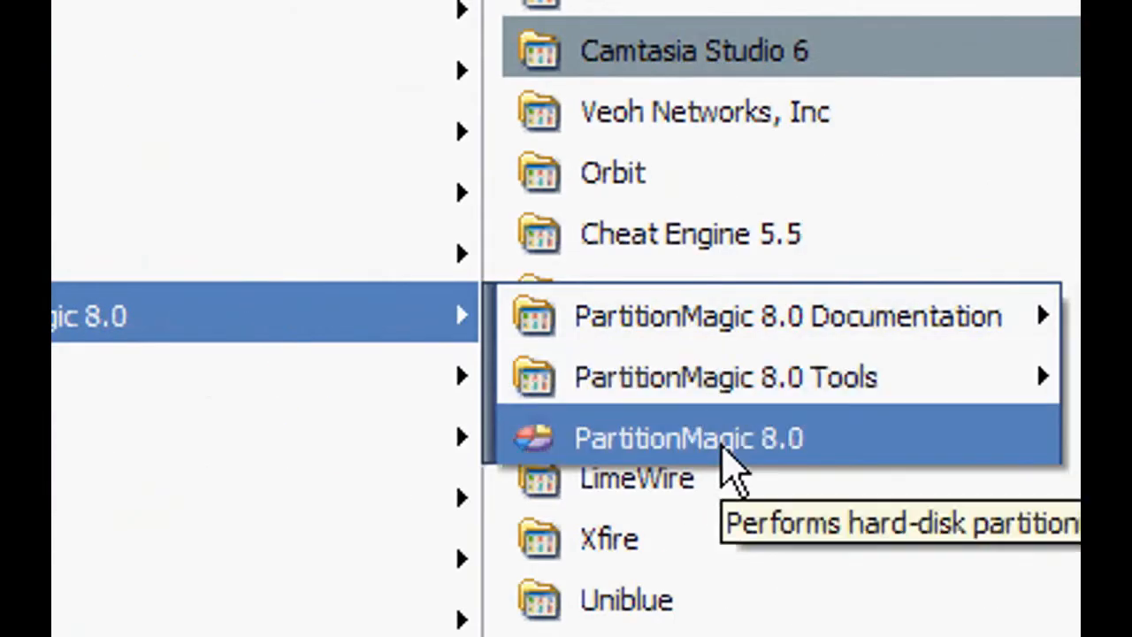
left_click(688, 438)
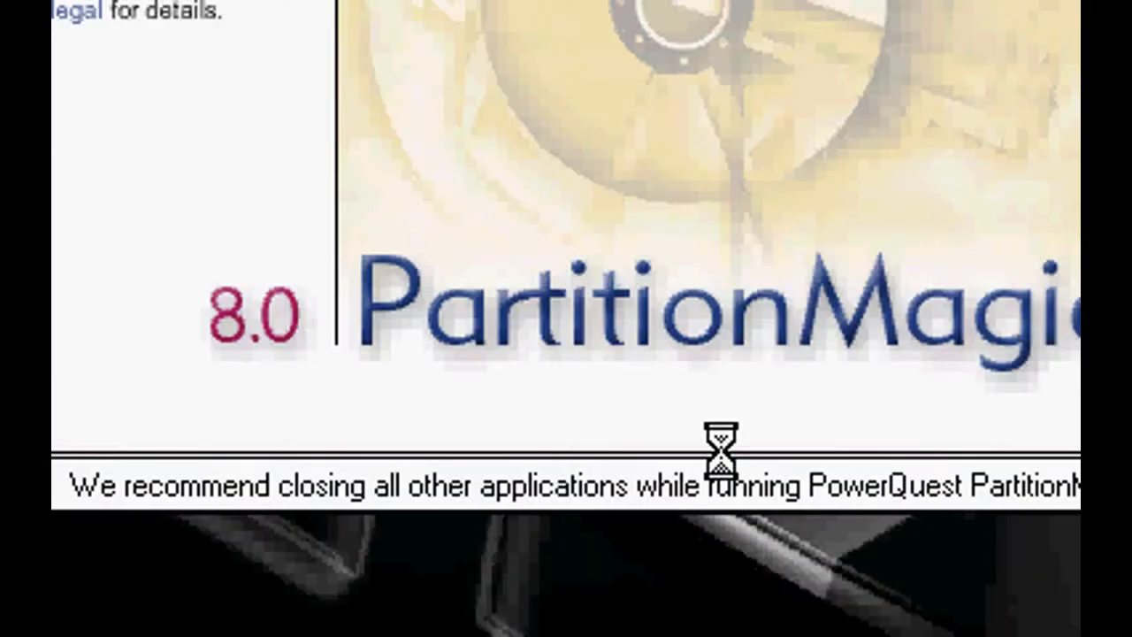
mouse_move(422, 221)
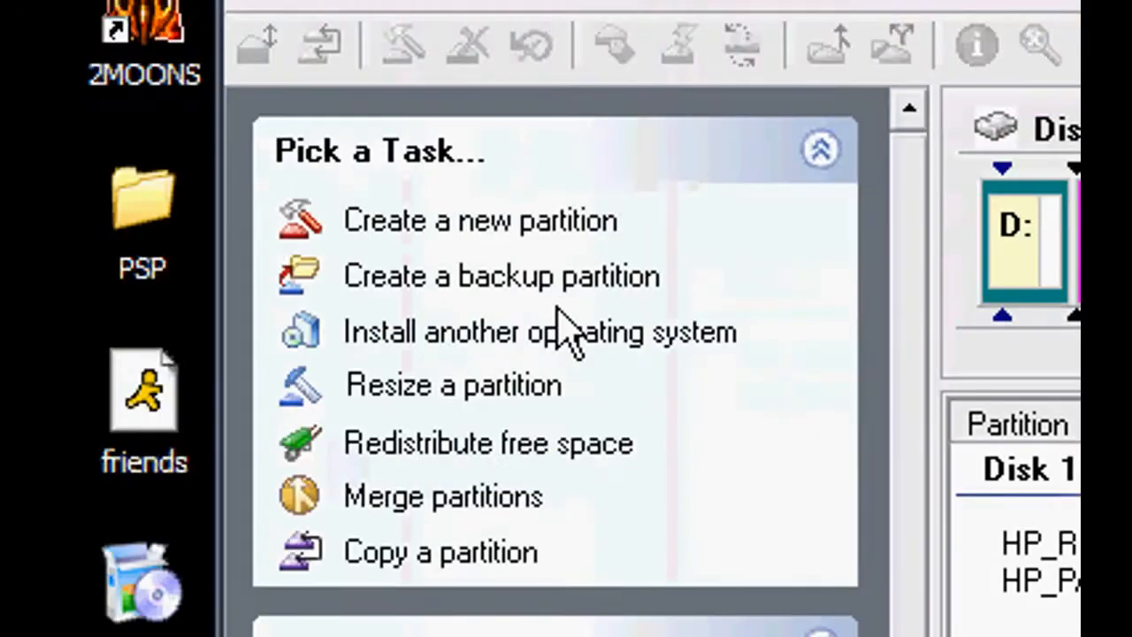
mouse_move(478, 221)
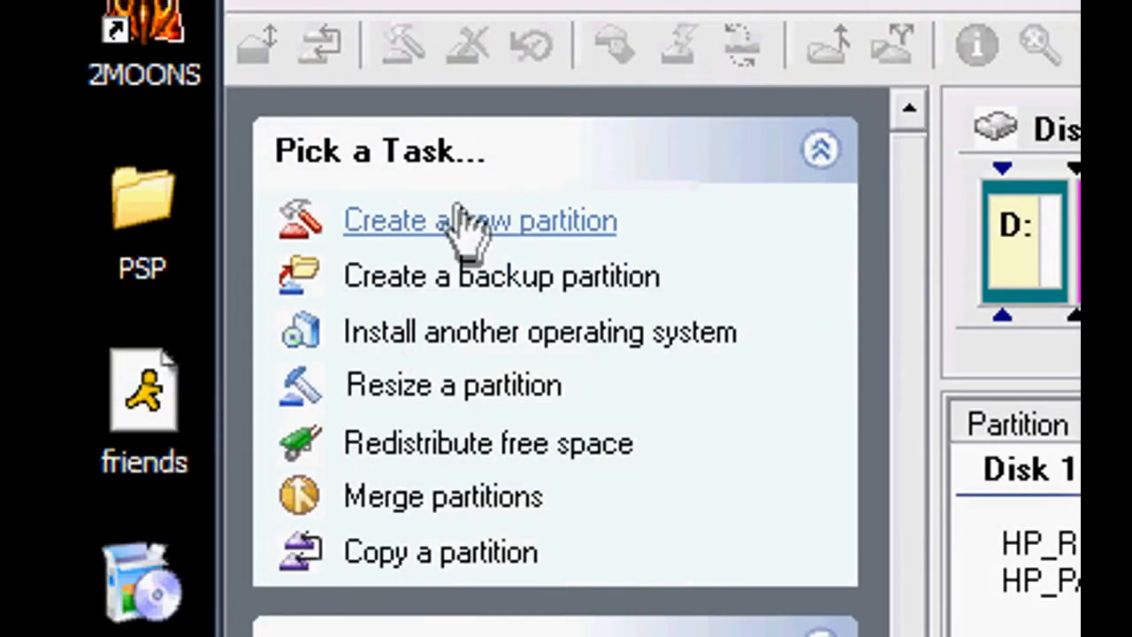
left_click(499, 276)
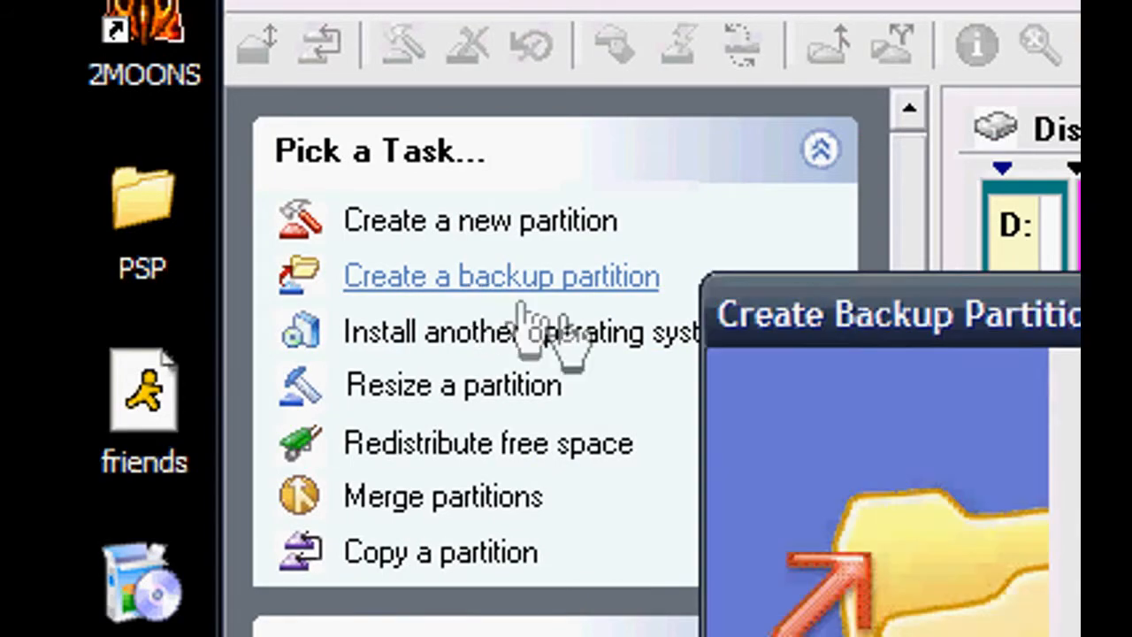
Pass the intro and choose the location 'After C: HP_PAVILION (Recommended)'
left_click(500, 276)
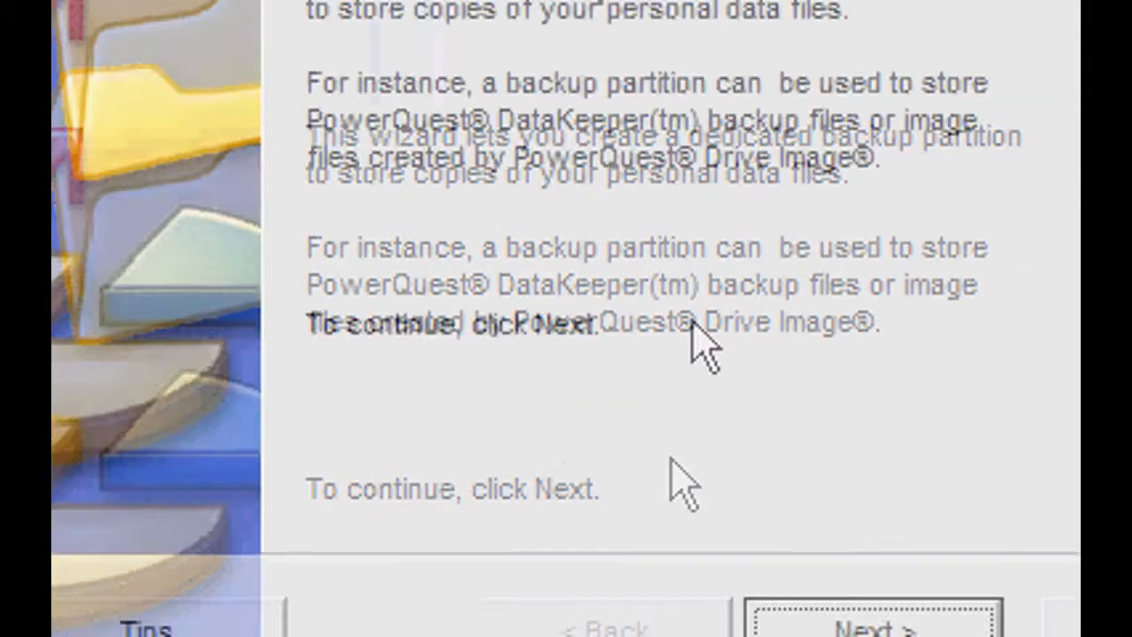
left_click(869, 616)
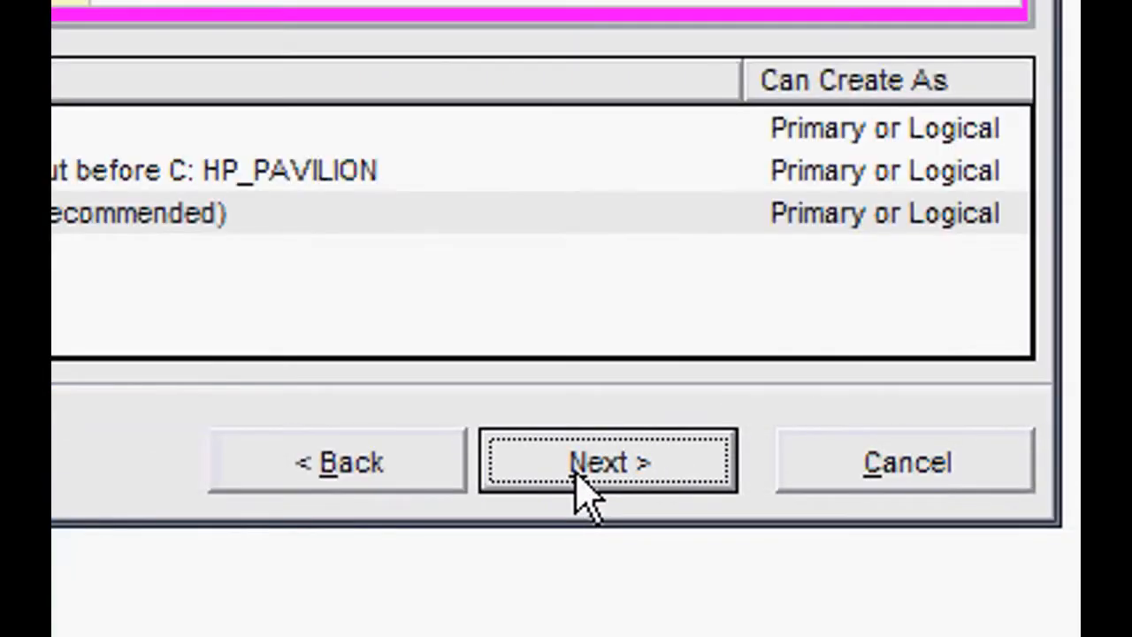
left_click(608, 459)
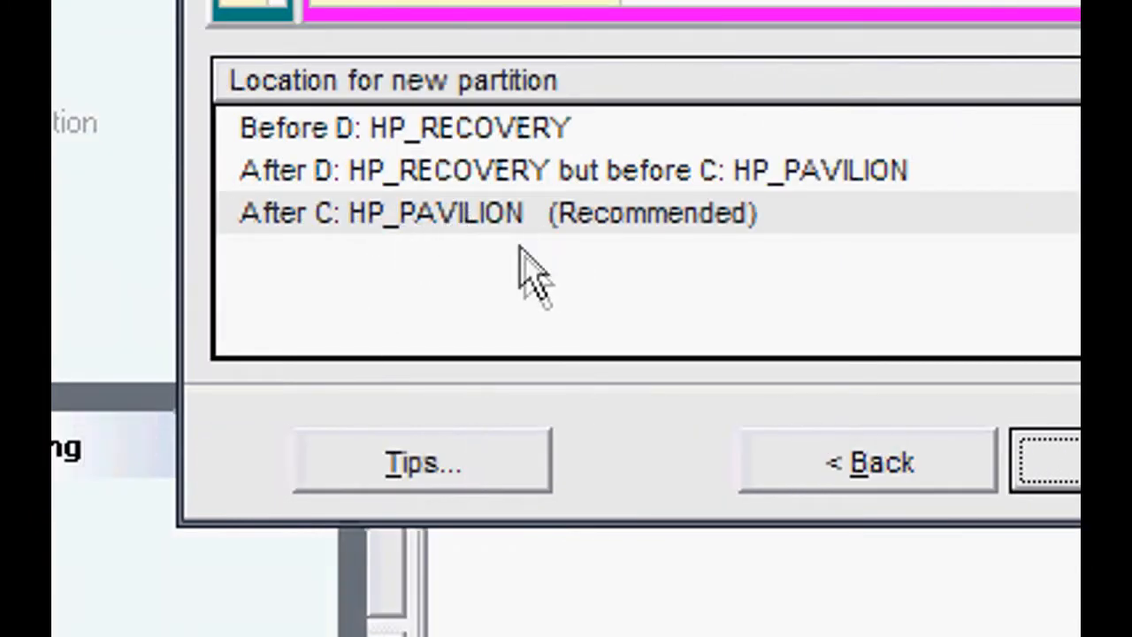
left_click(495, 212)
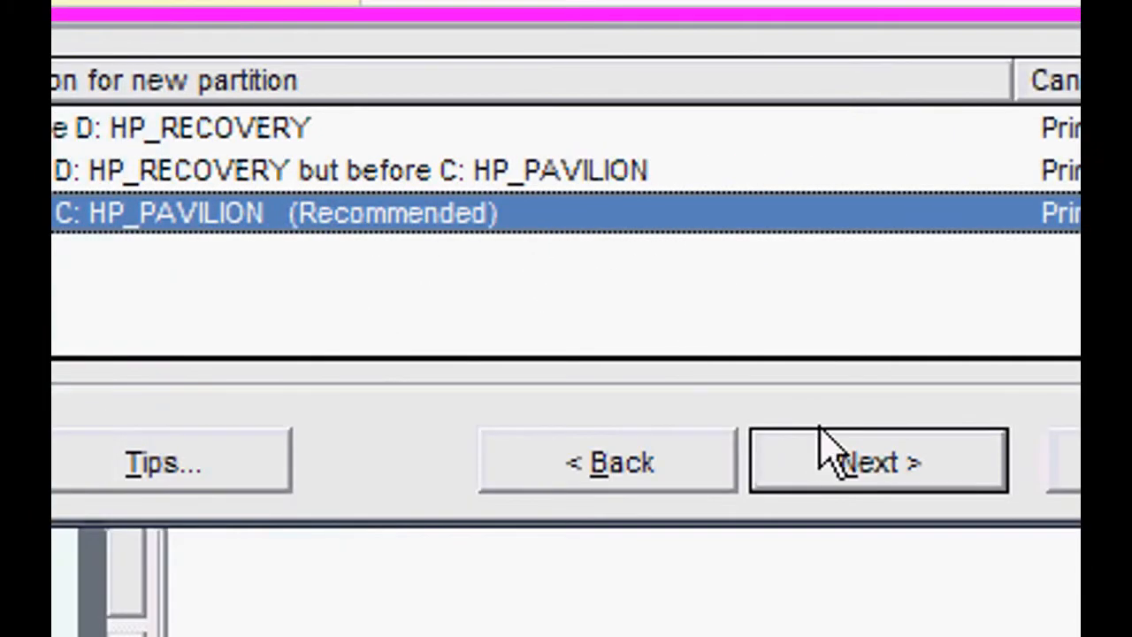
mouse_move(835, 504)
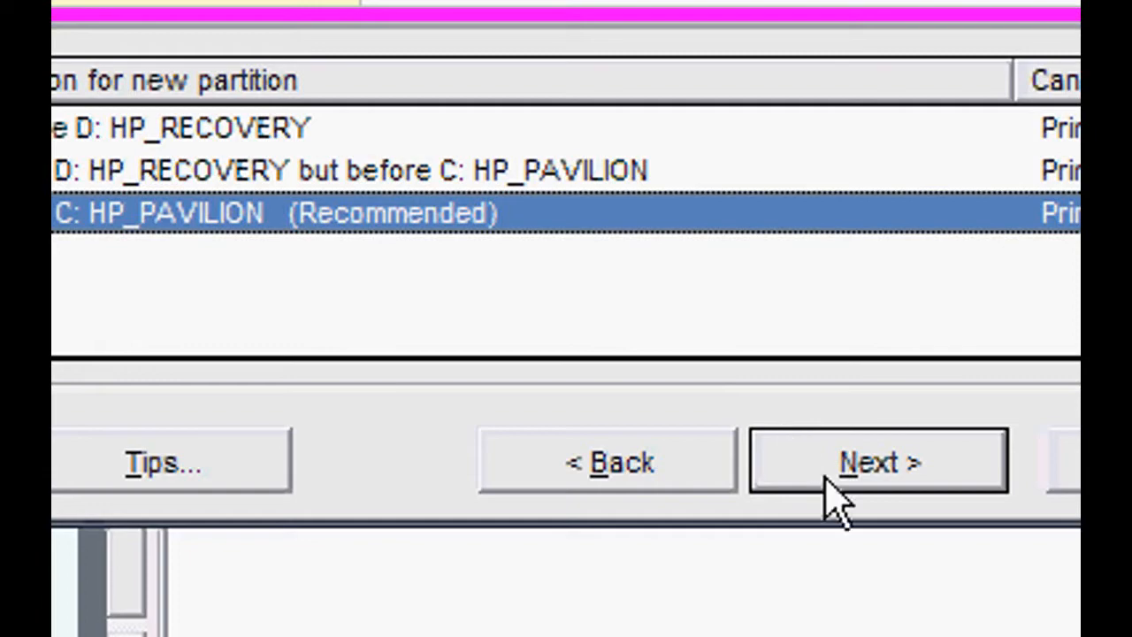
left_click(877, 460)
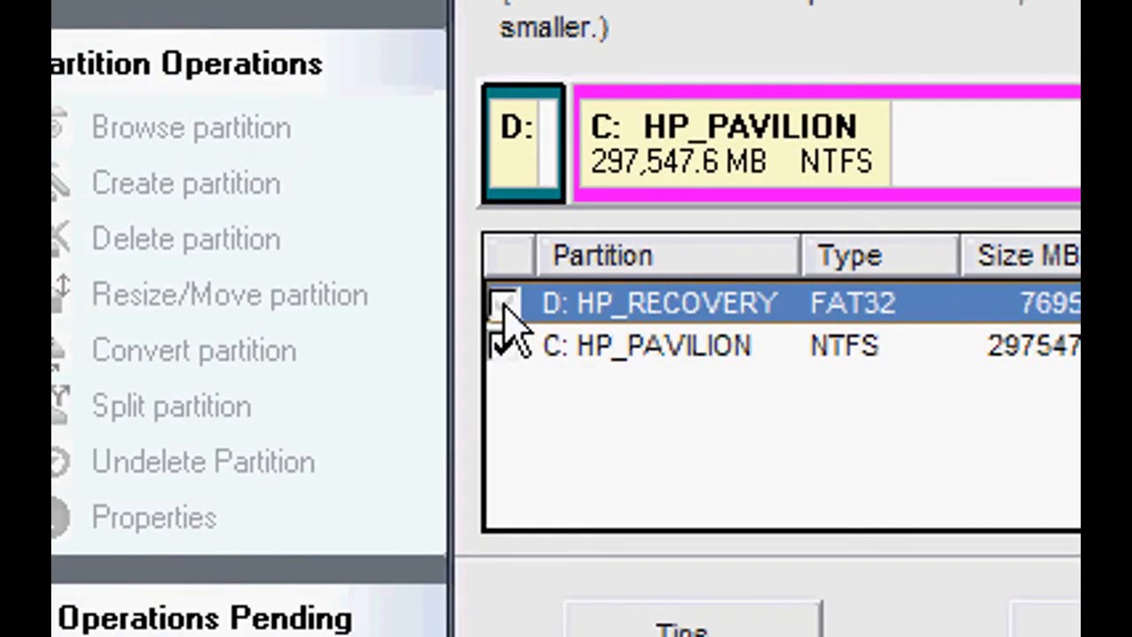
Take space only from C: HP_PAVILION, leaving D: HP_RECOVERY unchecked
left_click(504, 345)
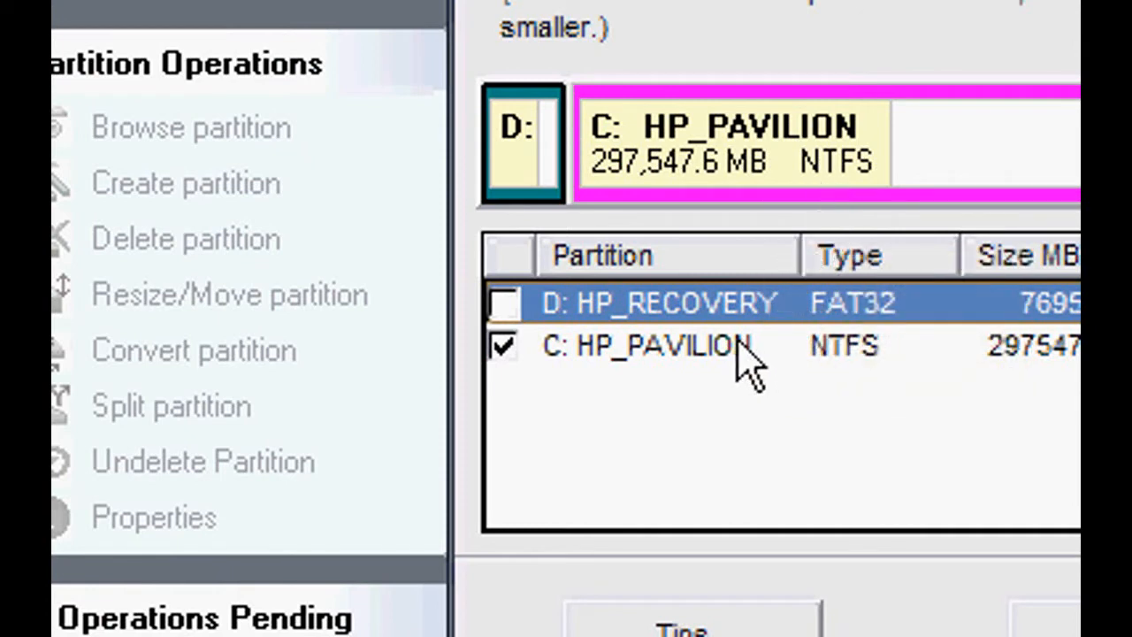
left_click(658, 345)
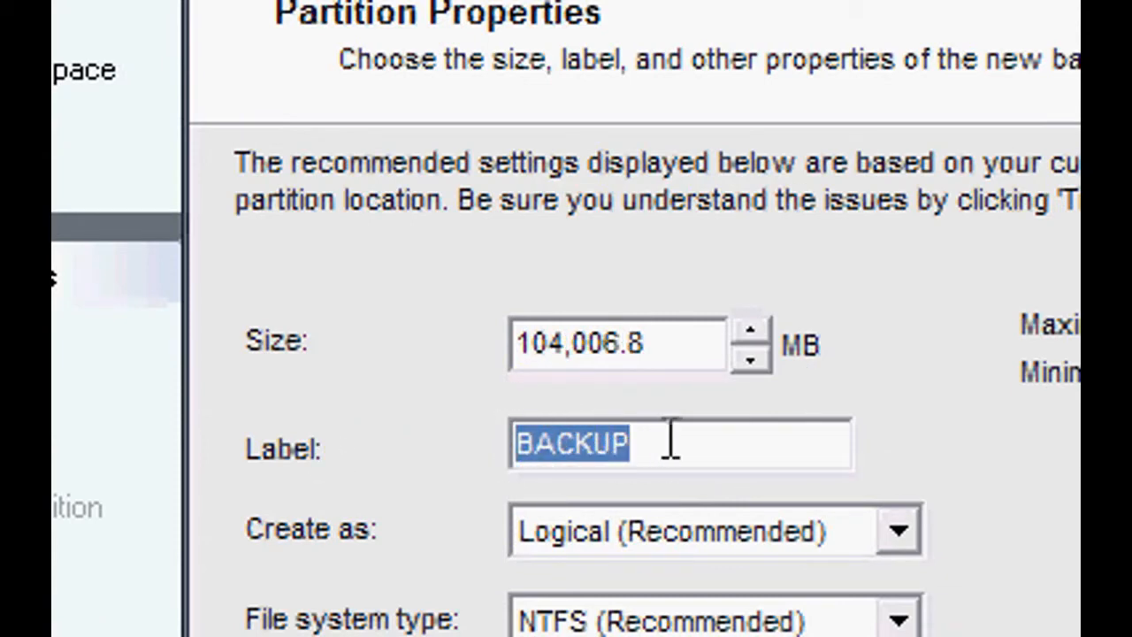
Keep label BACKUP, Logical, NTFS for the 104,006.8 MB partition and assign drive letter G:
left_click(672, 442)
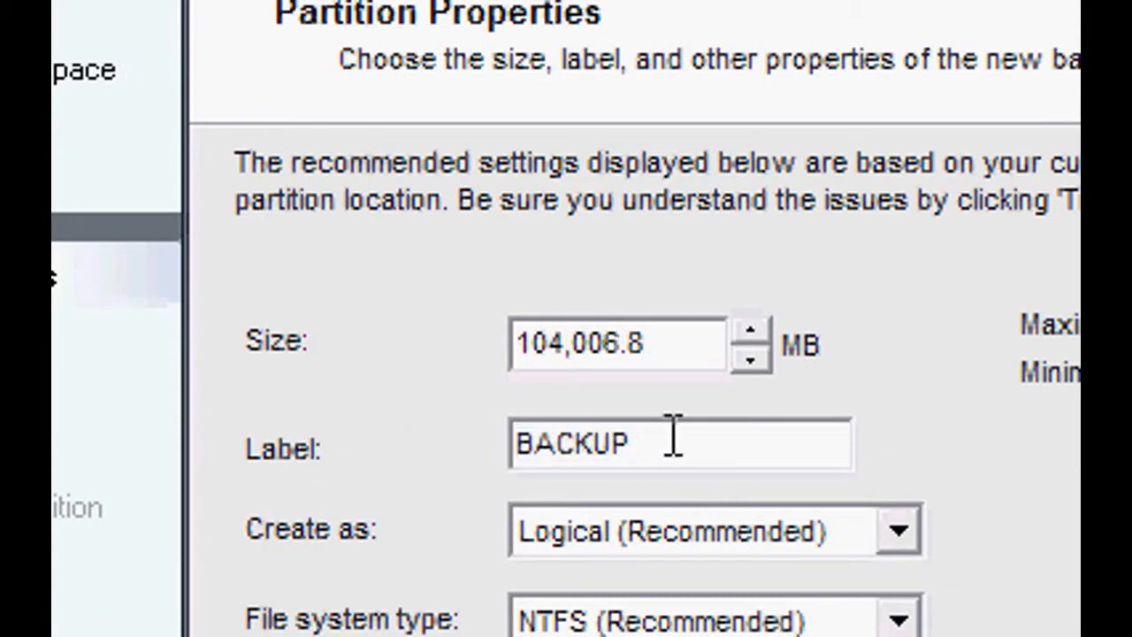
scroll("down", 3)
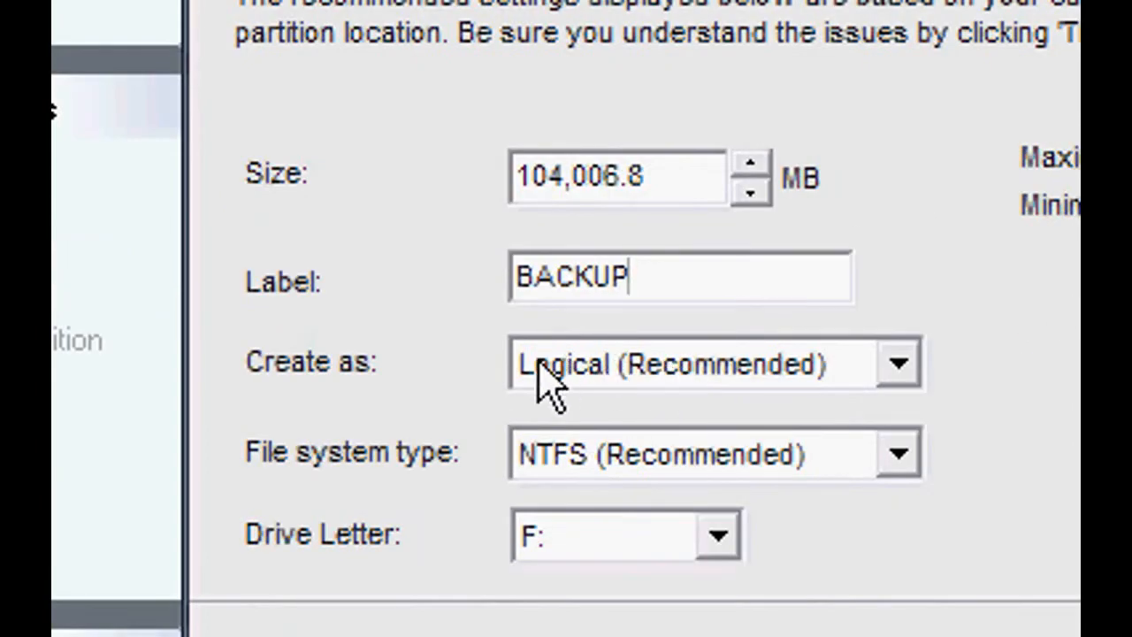
mouse_move(610, 415)
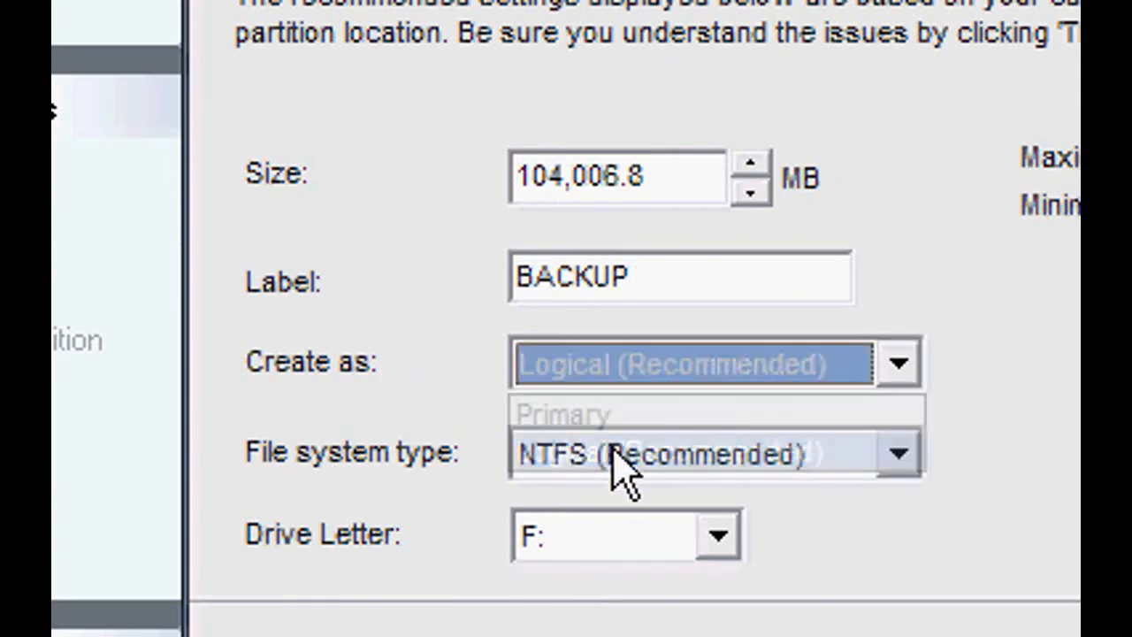
left_click(676, 364)
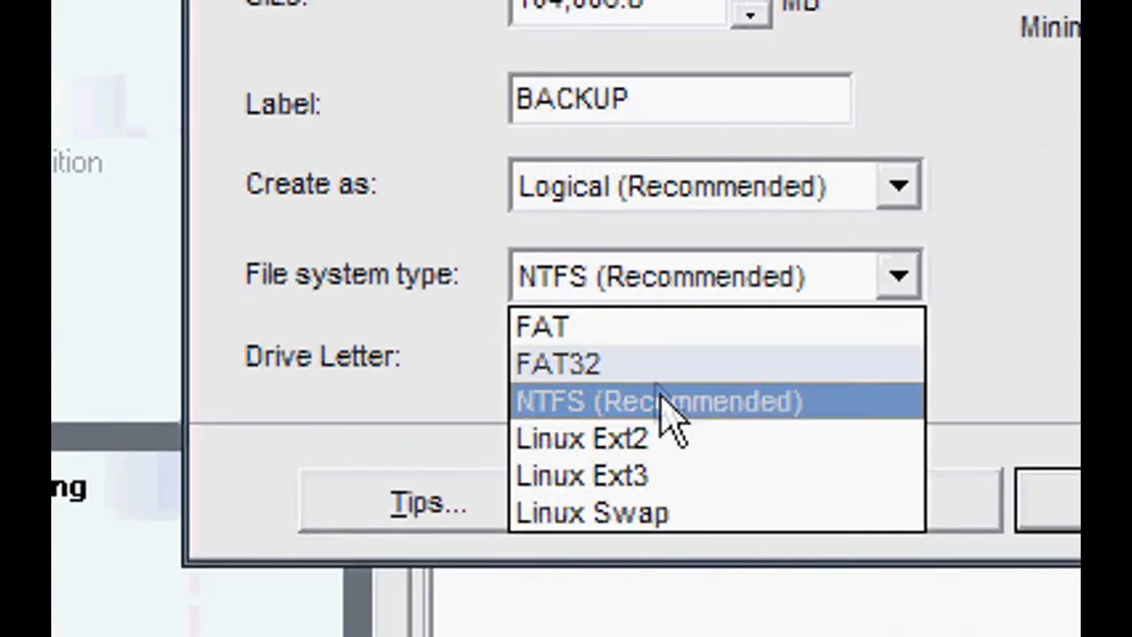
left_click(658, 400)
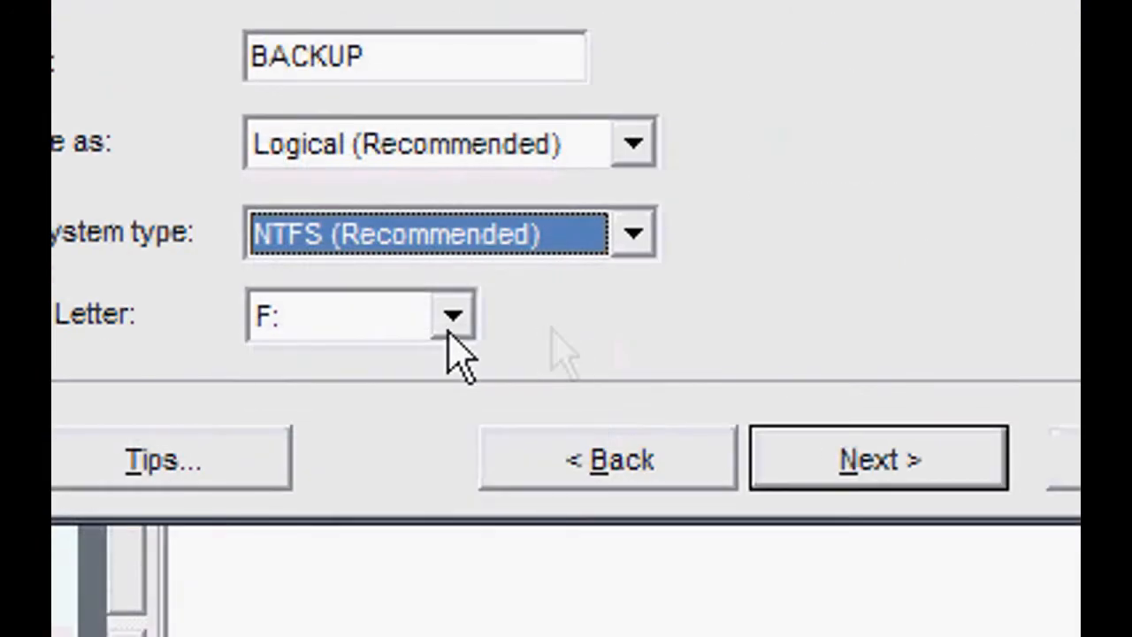
left_click(453, 315)
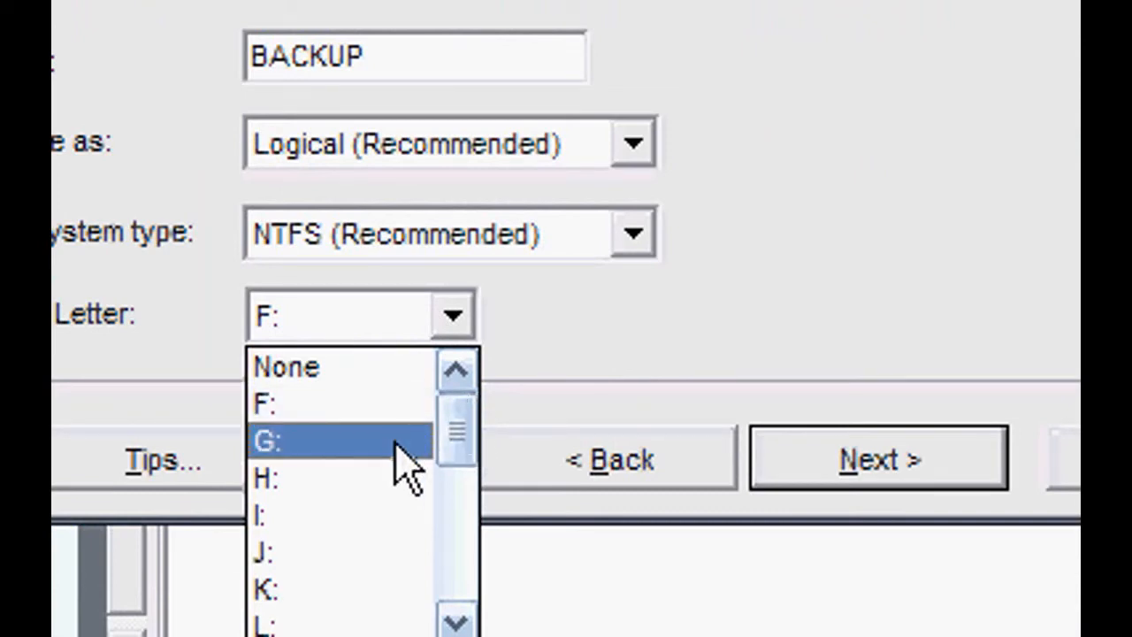
mouse_move(375, 457)
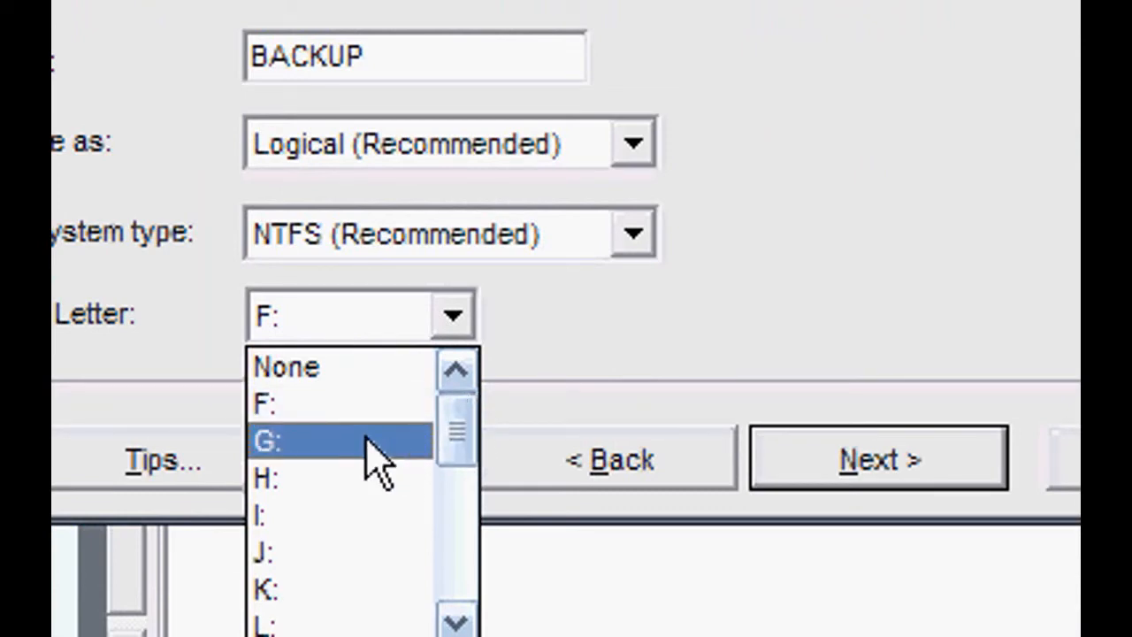
left_click(339, 441)
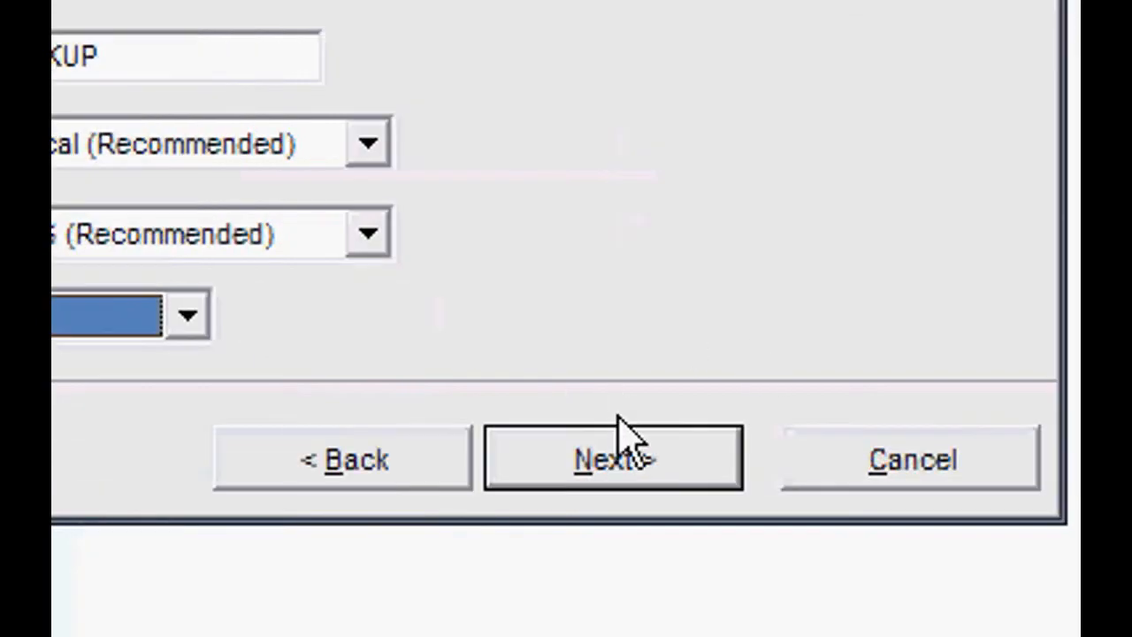
Review and accept the Confirm Choices summary: C: shrinks to 193,533.0 MB, BACKUP 104,014.6 MB on G:
left_click(612, 456)
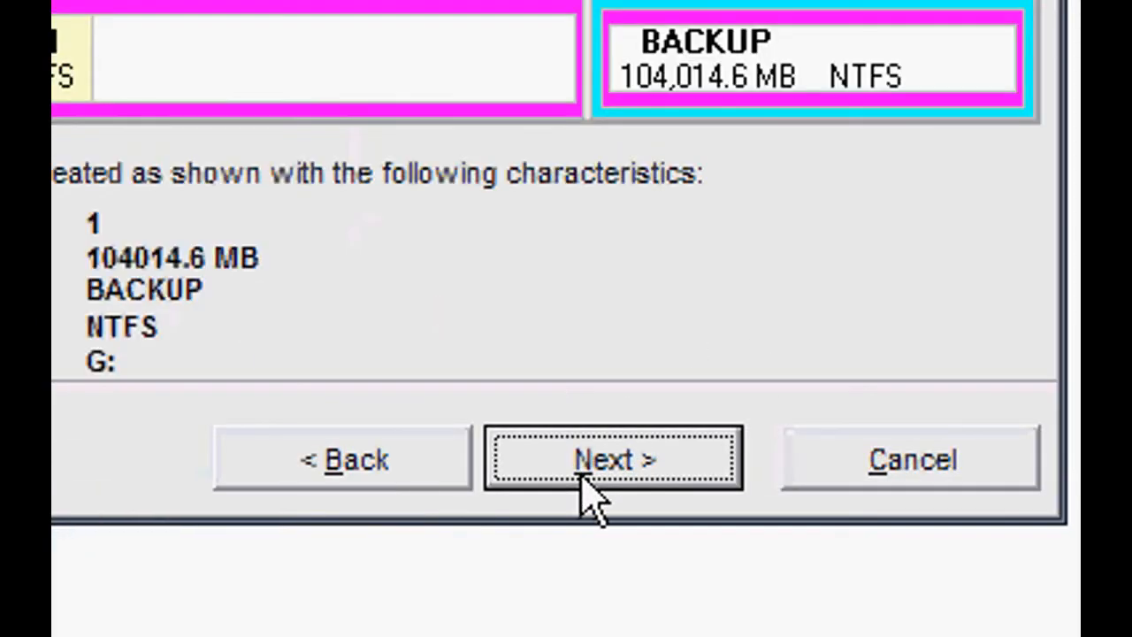
left_click(614, 458)
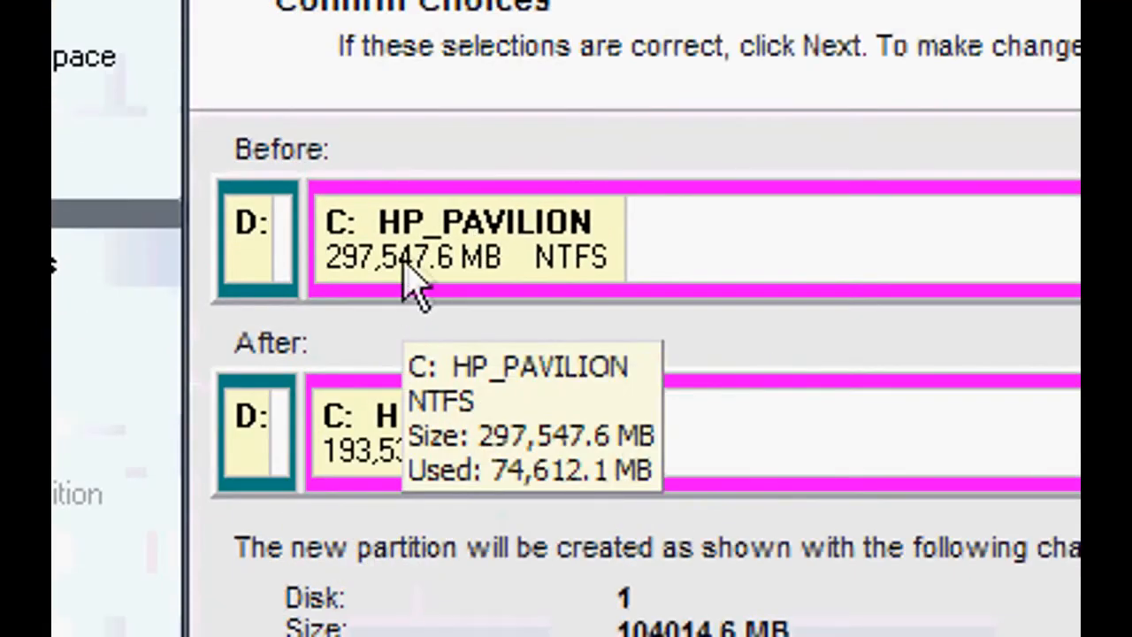
mouse_move(672, 345)
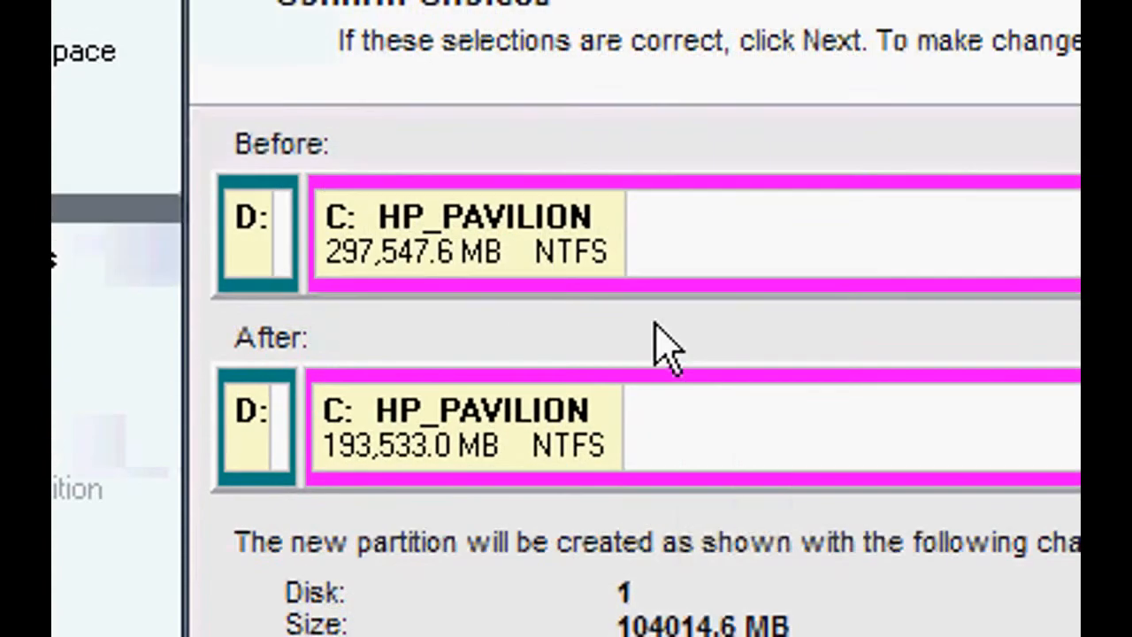
scroll("down", 3)
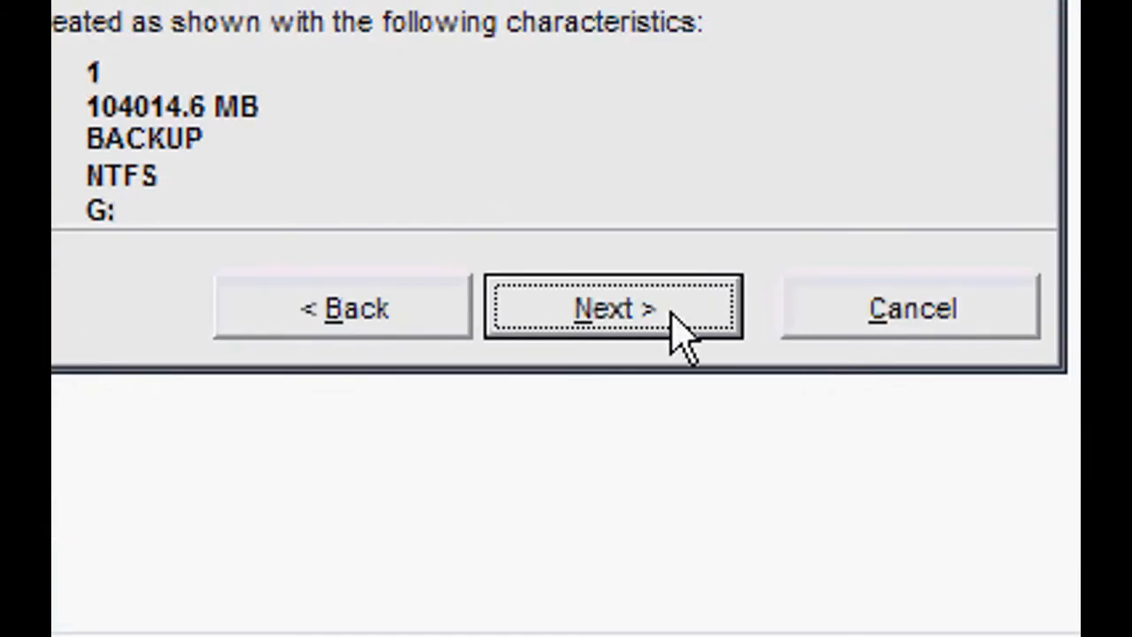
left_click(612, 307)
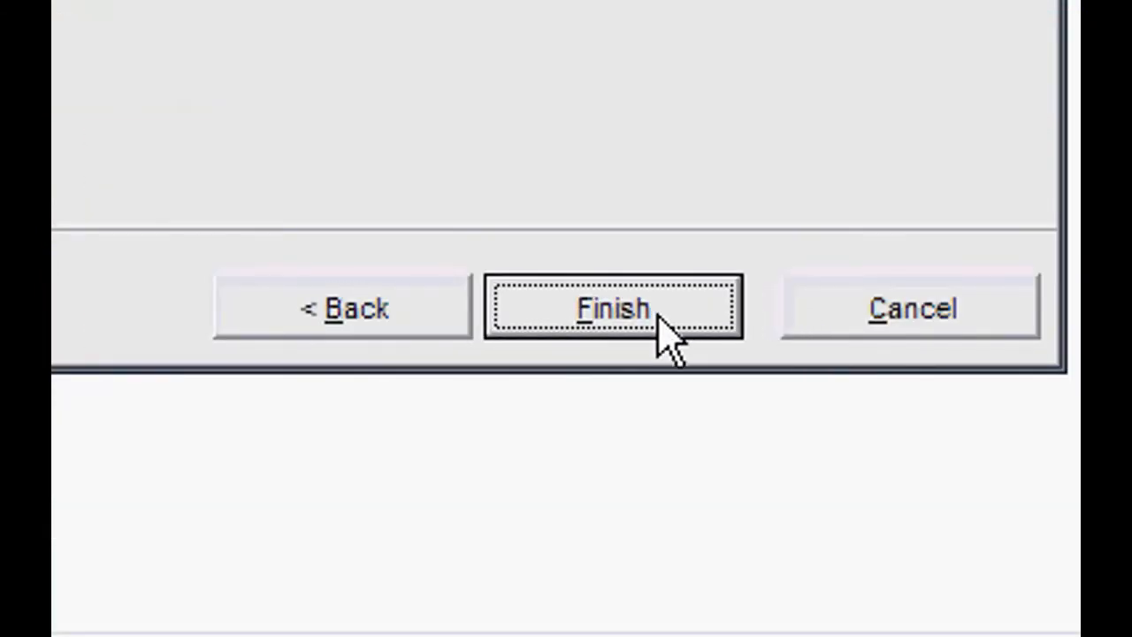
mouse_move(810, 318)
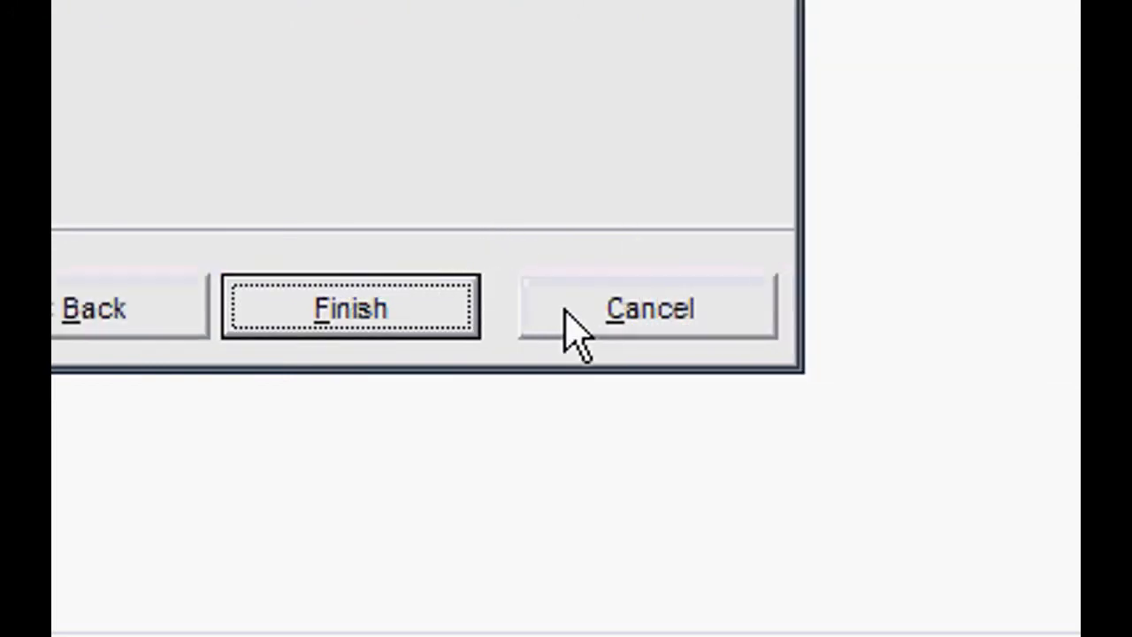
Finish the wizard so the BACKUP partition creation is queued
left_click(350, 308)
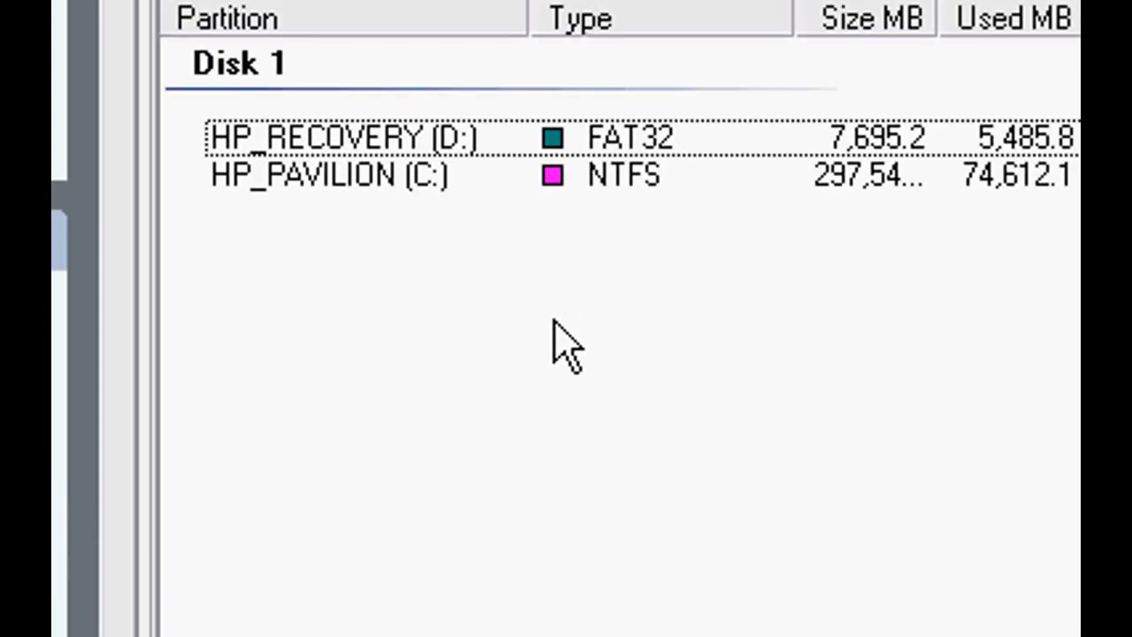
mouse_move(545, 353)
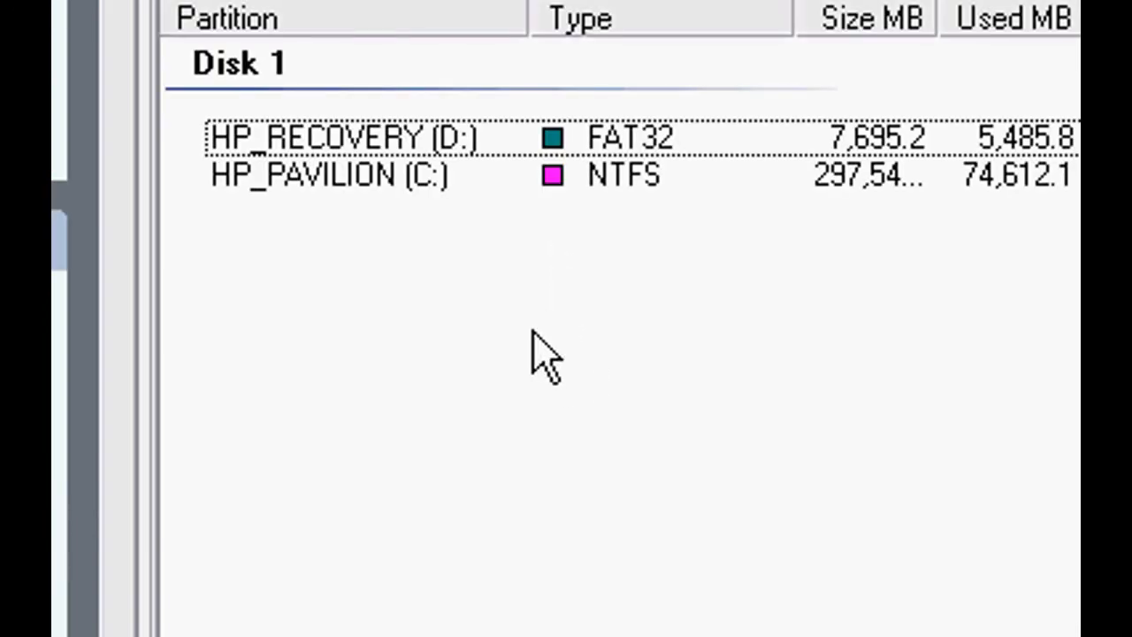
mouse_move(530, 344)
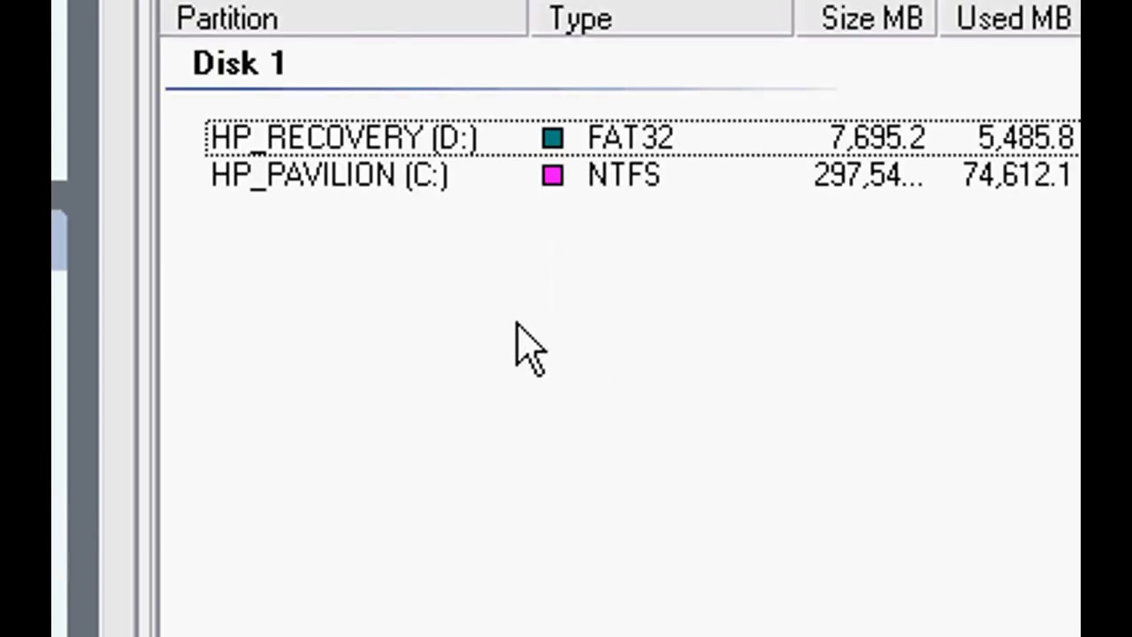